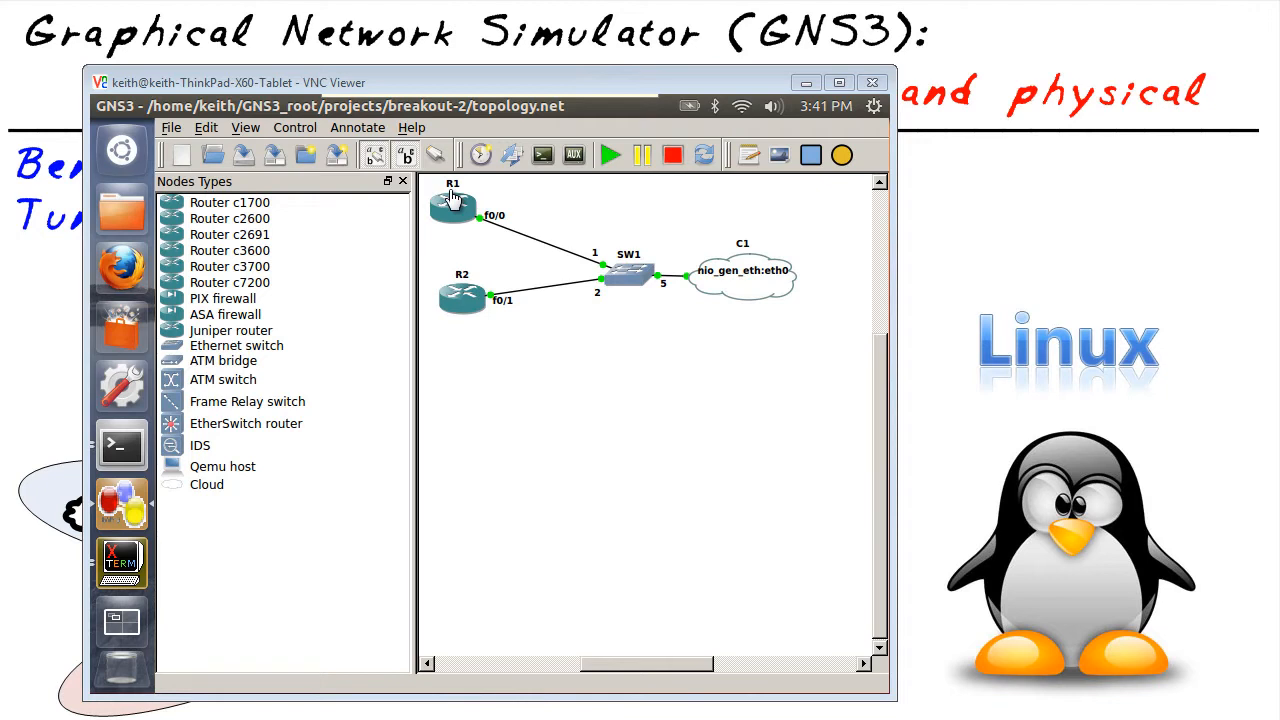
mouse_move(456, 200)
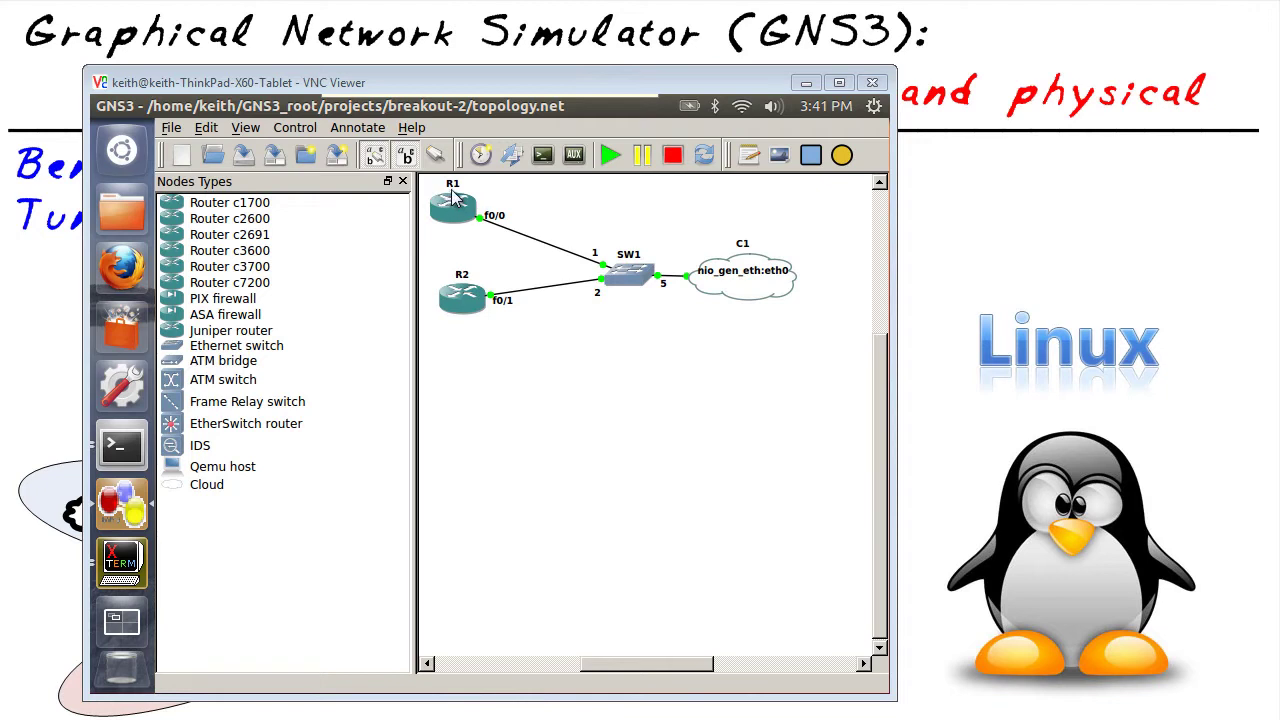
- Clear the annotations and run 'show cdp neighbor' on R1, listing SW2 on Fas 0/0
left_click_drag(430, 180, 500, 240)
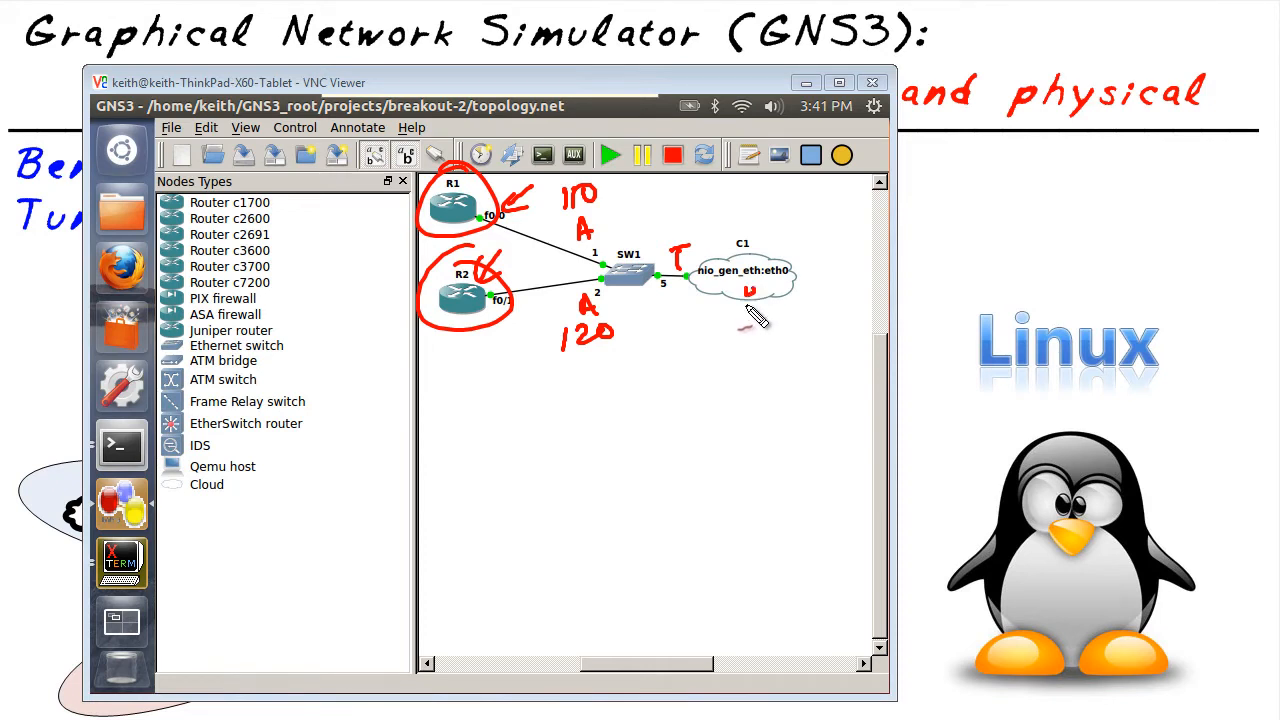
left_click_drag(744, 290, 810, 300)
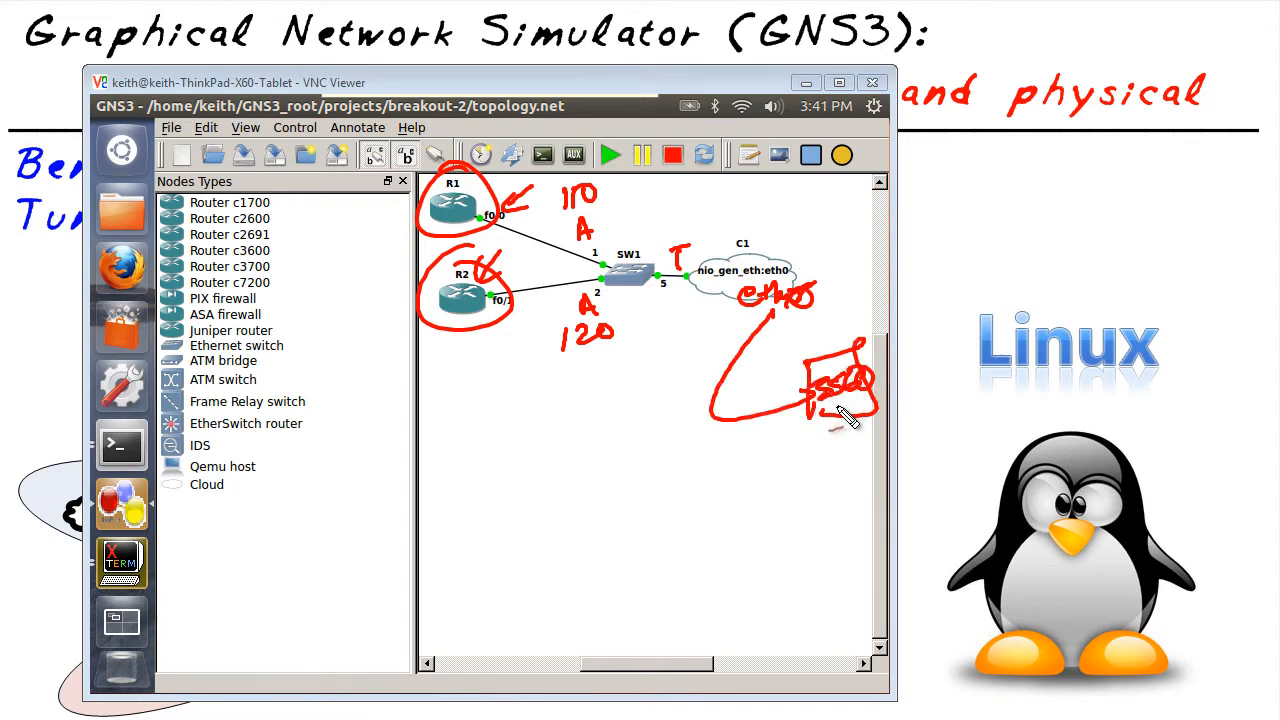
left_click_drag(850, 410, 700, 510)
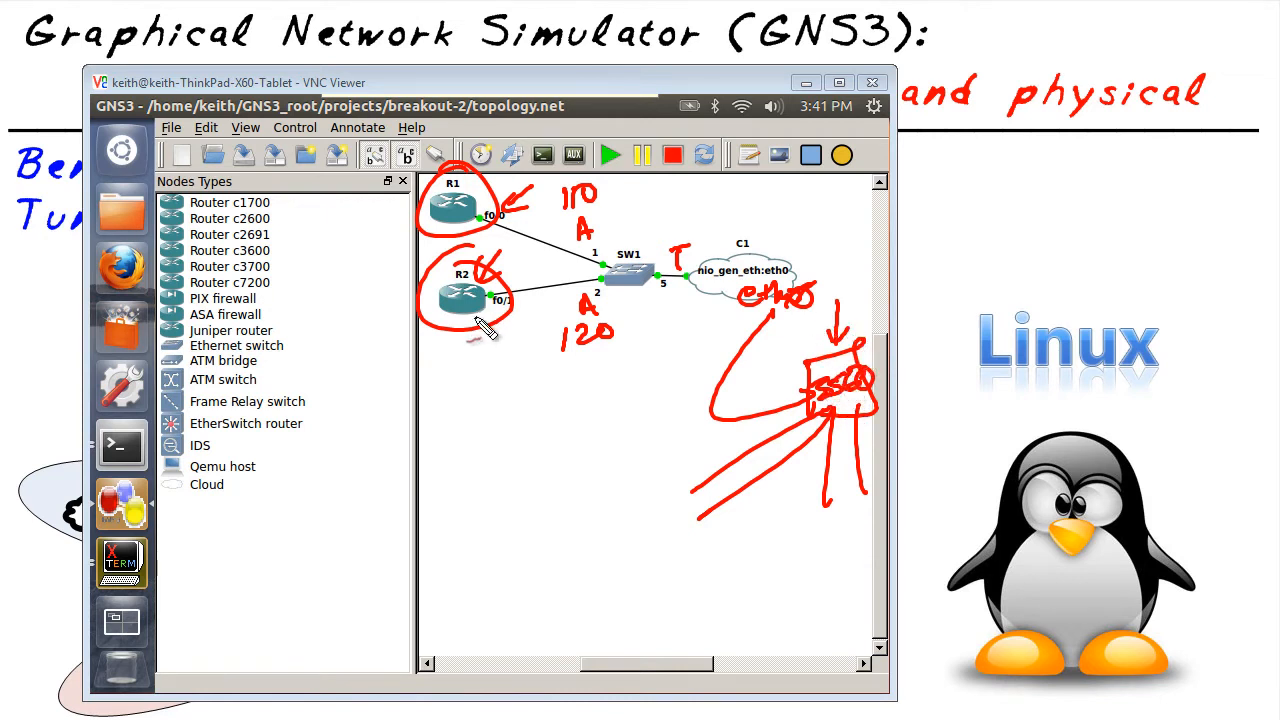
mouse_move(464, 370)
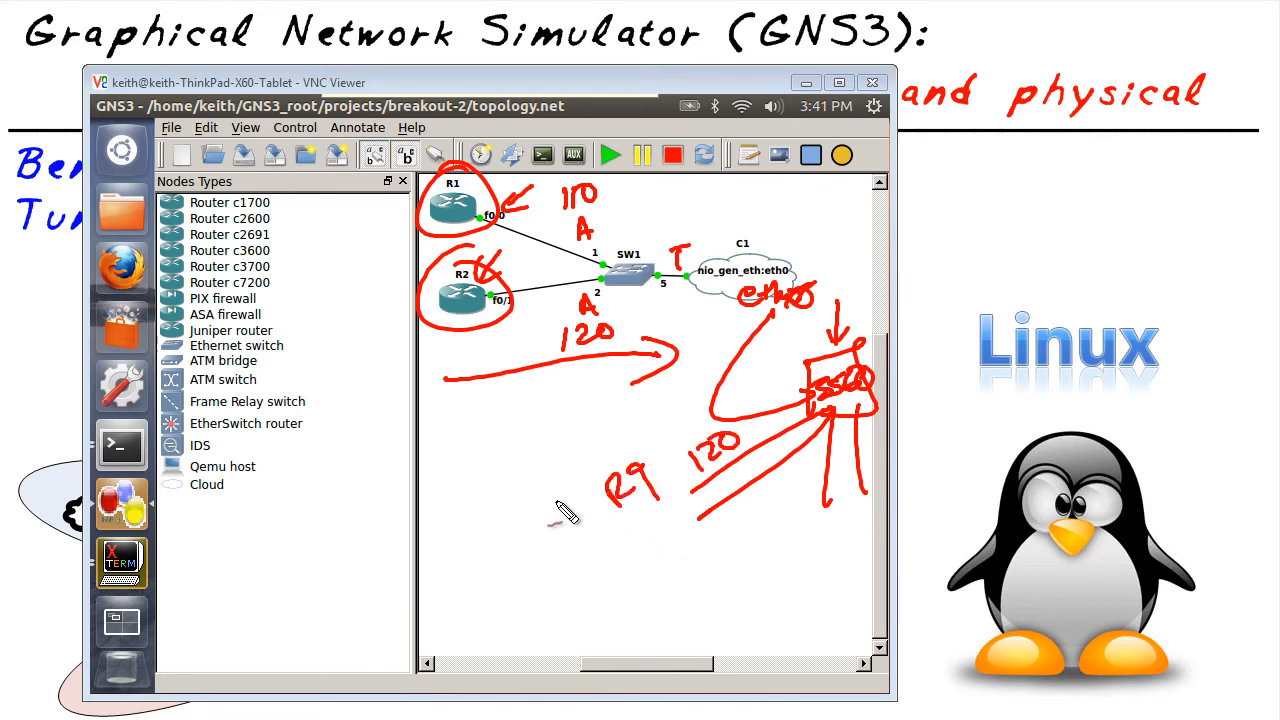
mouse_move(580, 540)
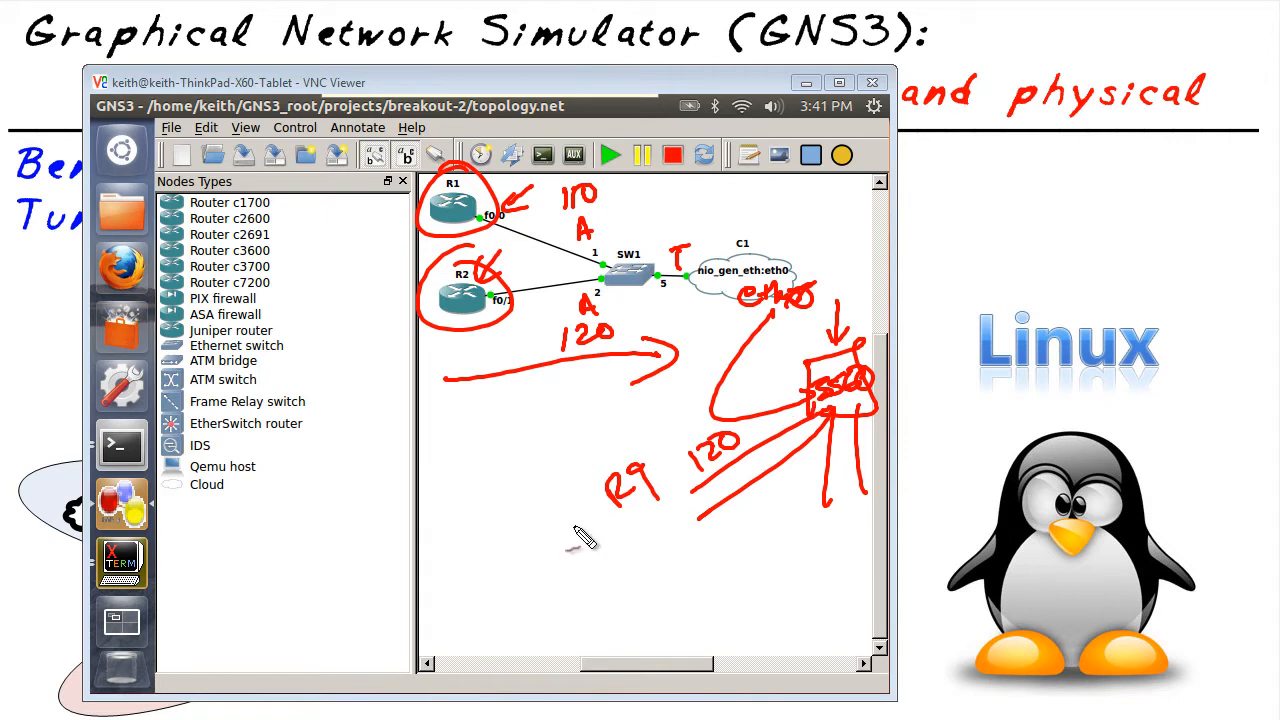
mouse_move(844, 402)
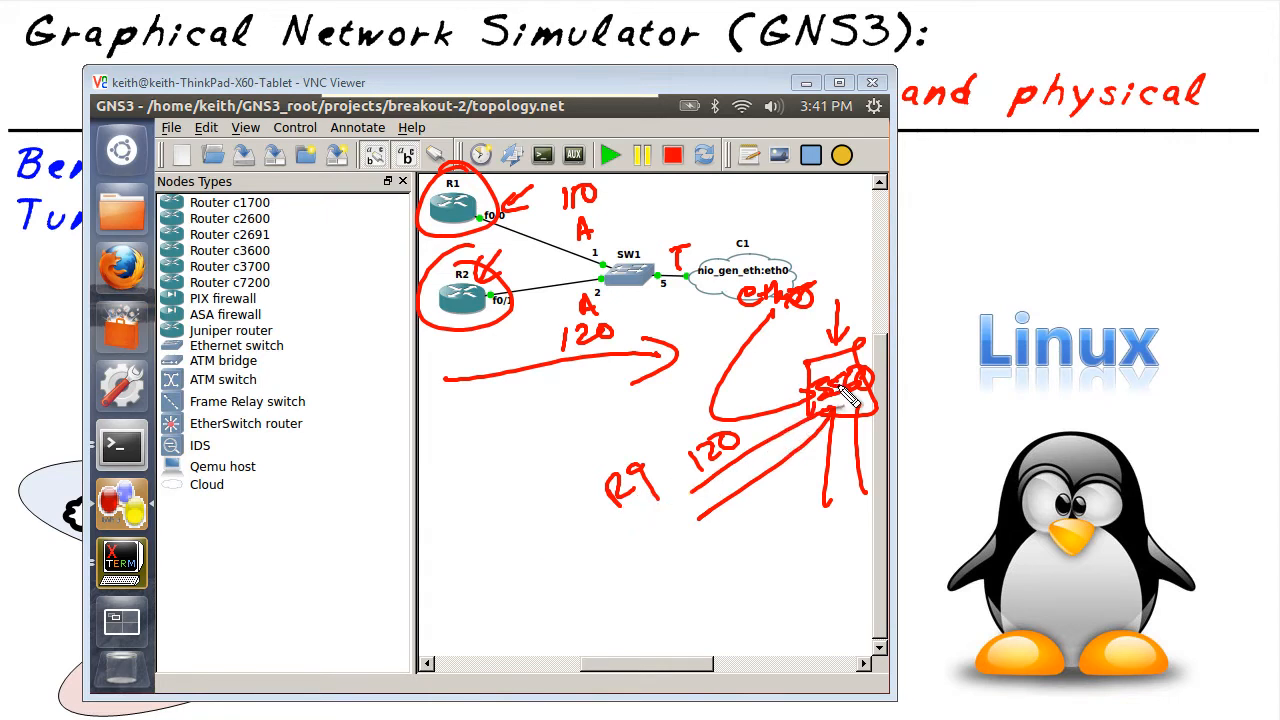
mouse_move(624, 348)
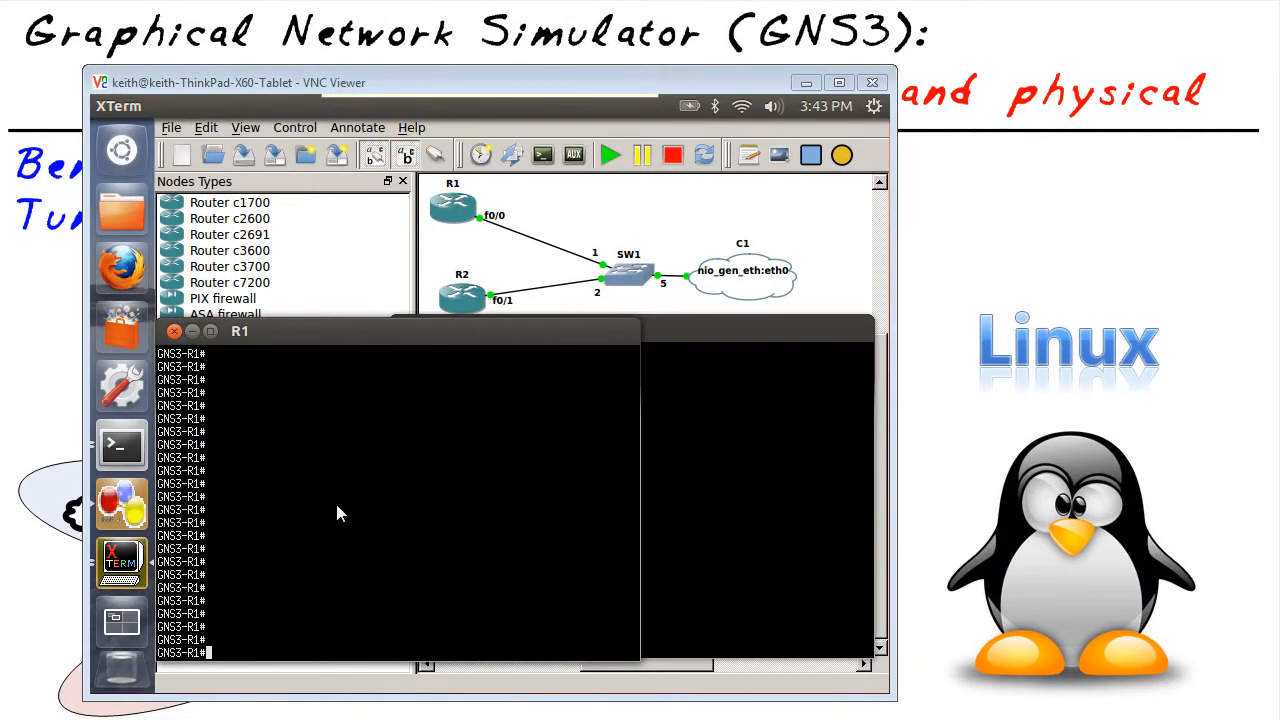
mouse_move(368, 506)
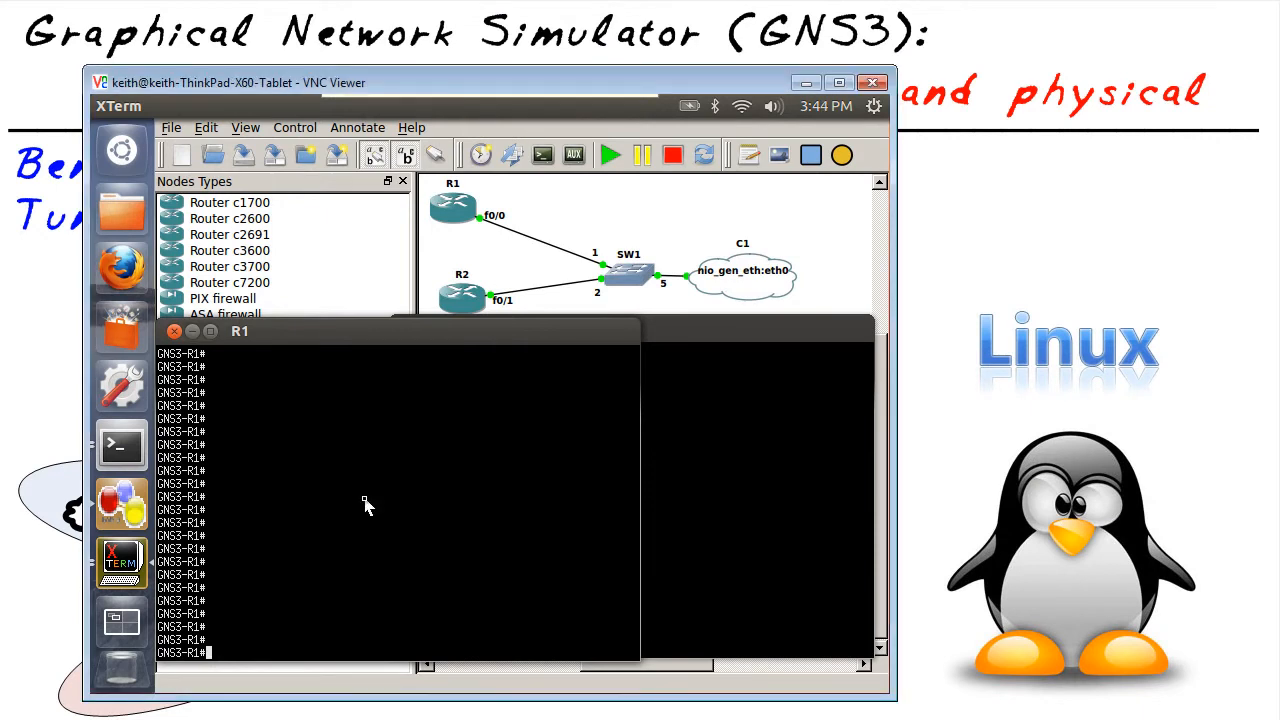
type("show cdp neighbor")
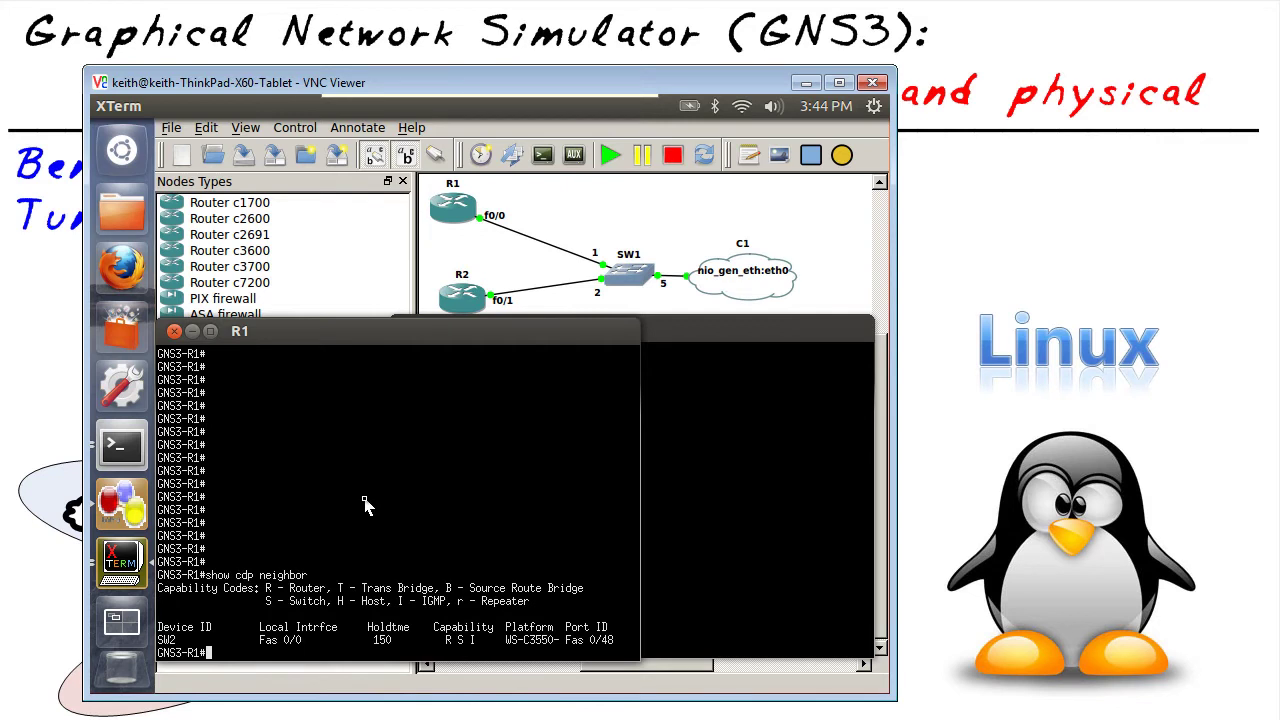
mouse_move(212, 600)
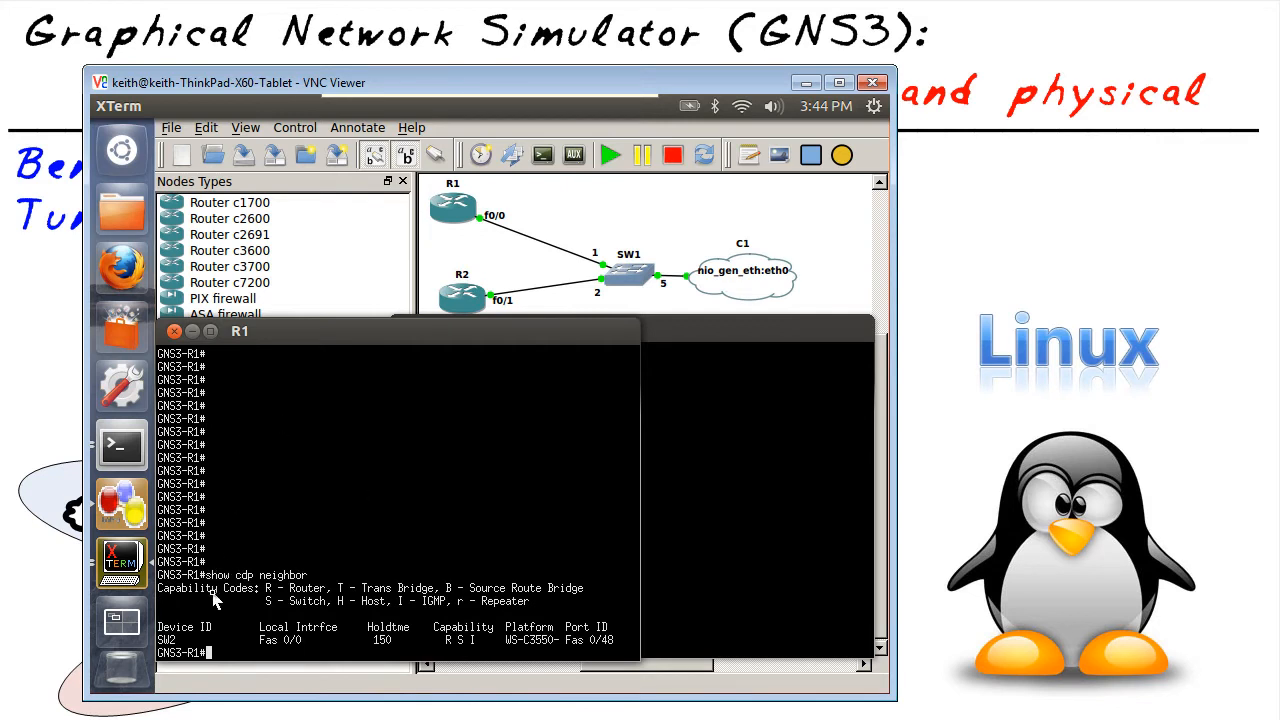
mouse_move(440, 610)
type("show cdp neighbor")
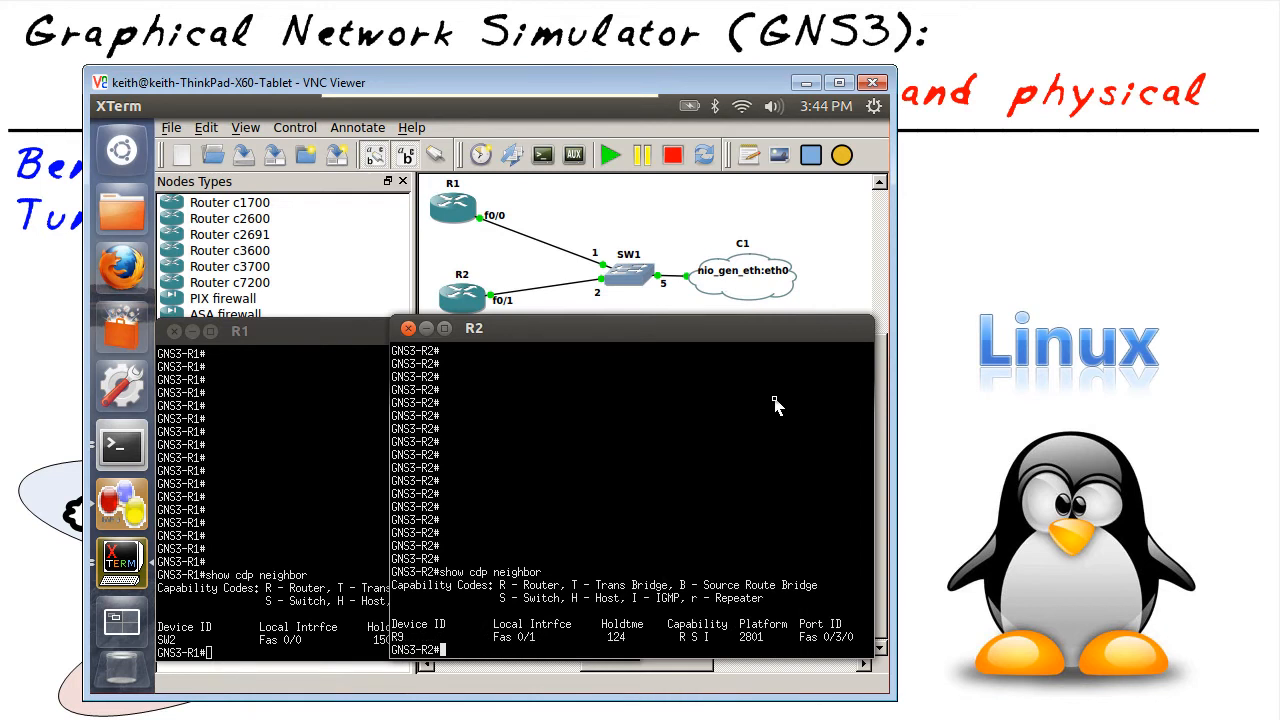
mouse_move(520, 664)
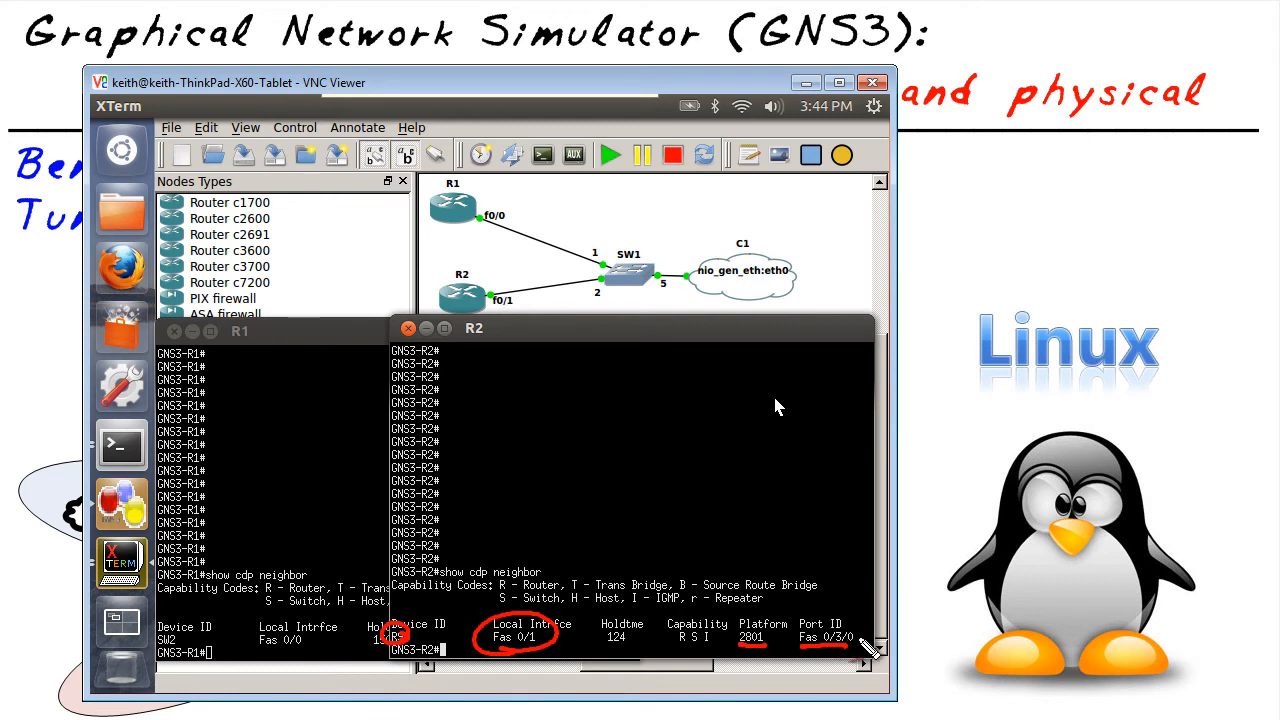
mouse_move(852, 652)
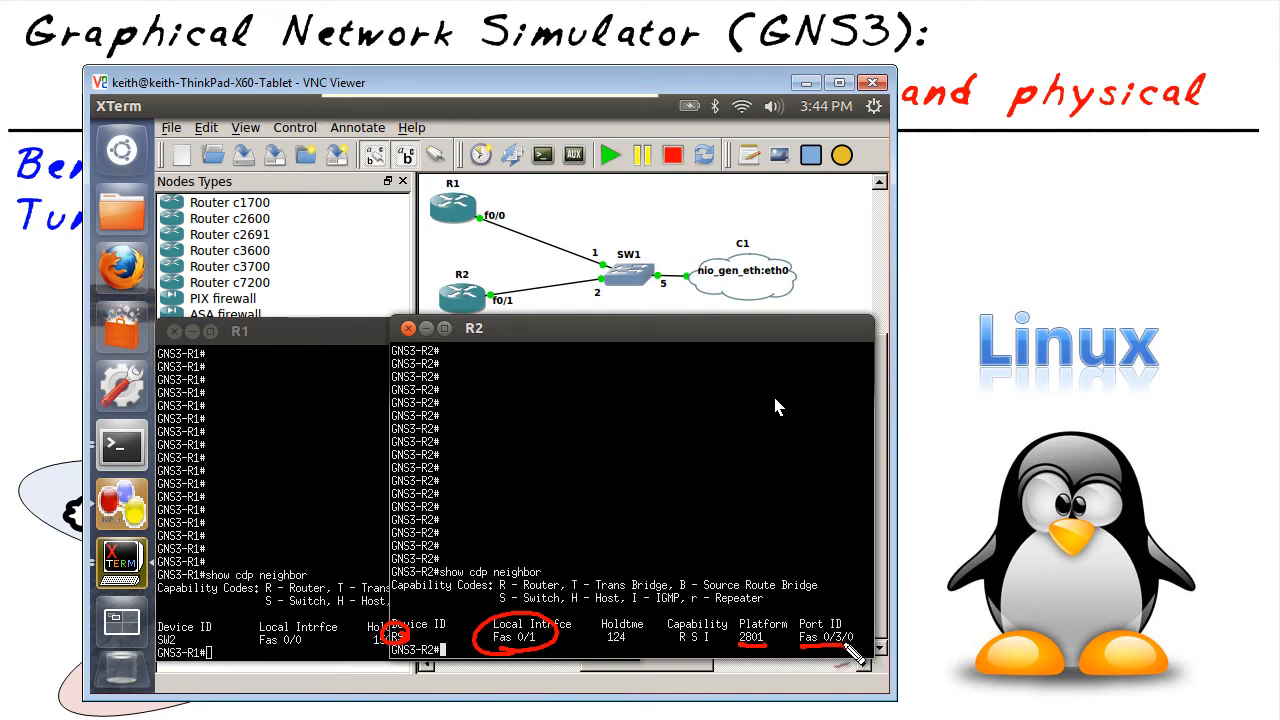